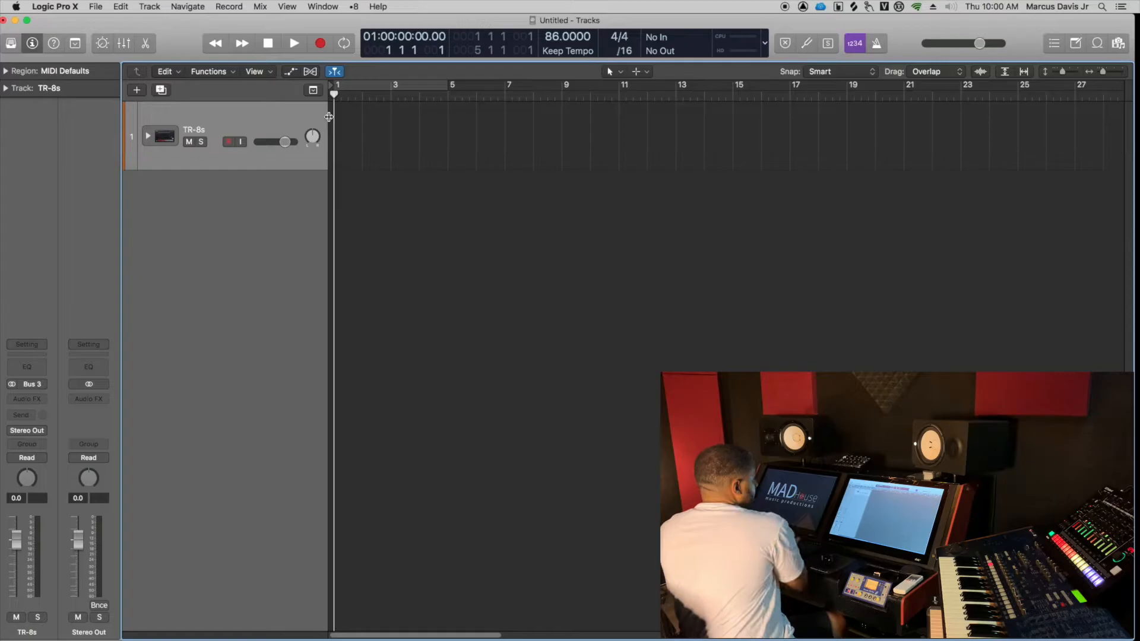
Step: Create one new audio track fed by TR-8S inputs 7-8
click(135, 90)
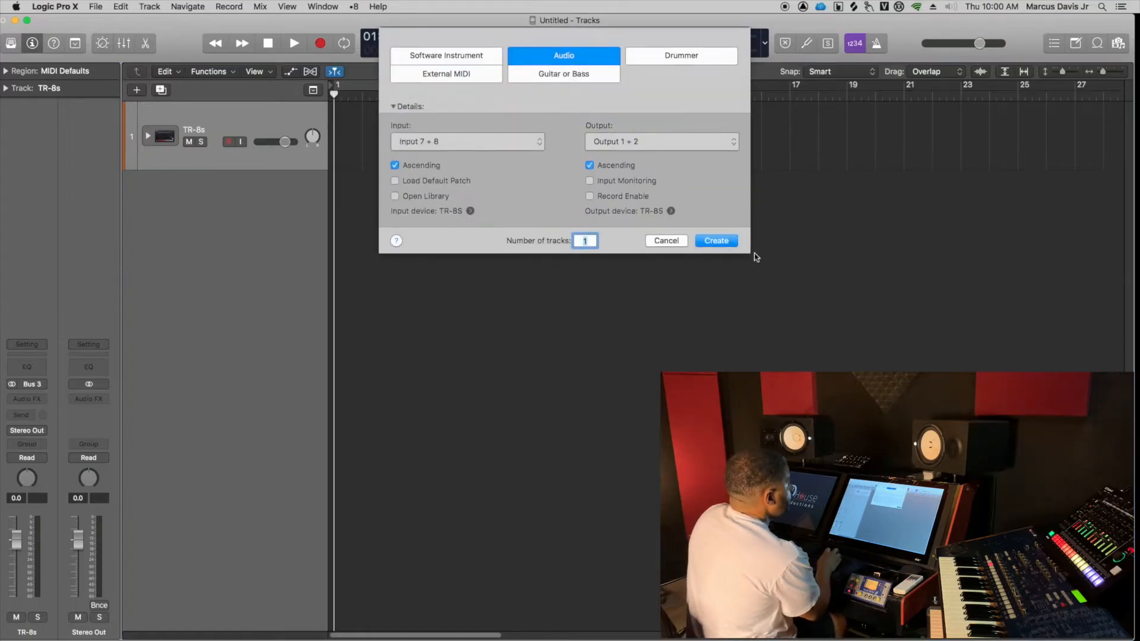
click(714, 240)
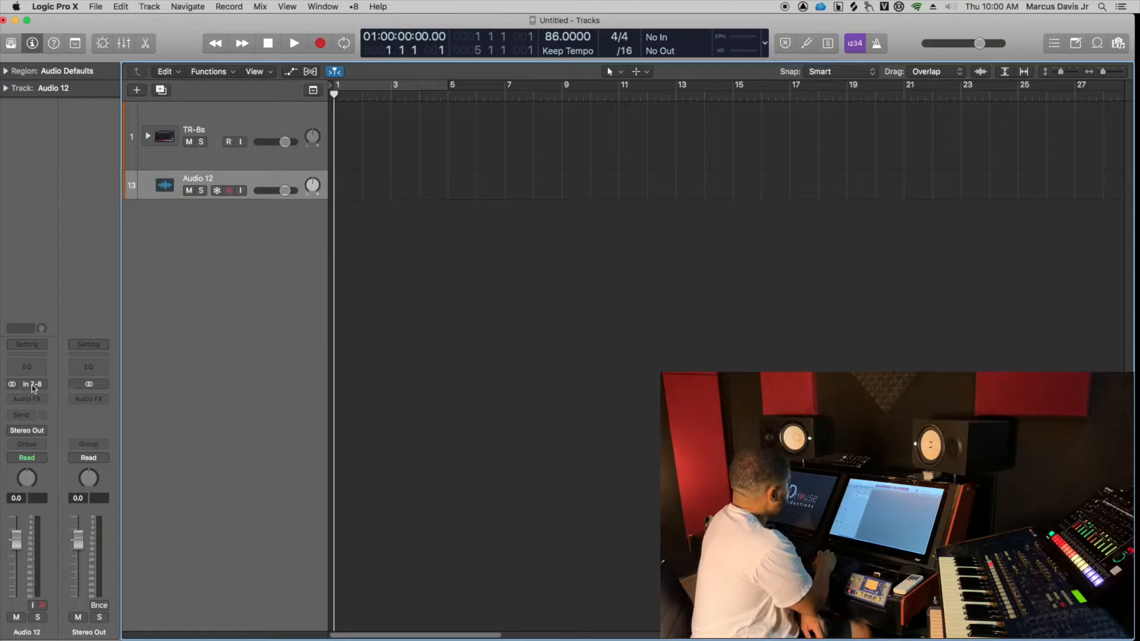
Step: Switch Audio 12 to mono on Input 7 and bring up its input choices
click(28, 383)
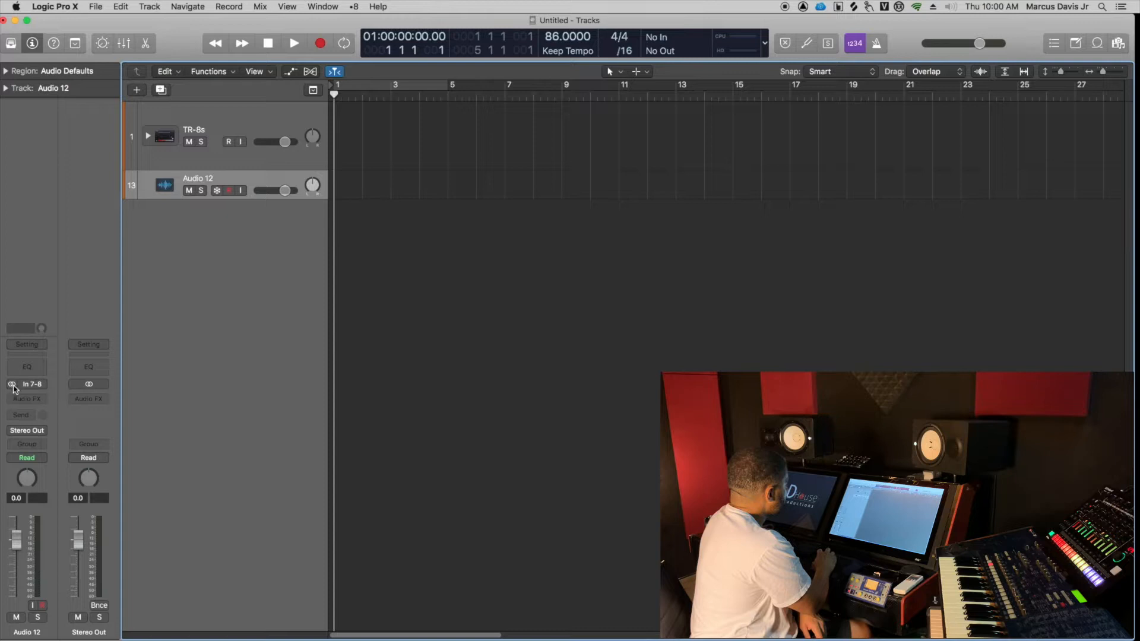
click(28, 383)
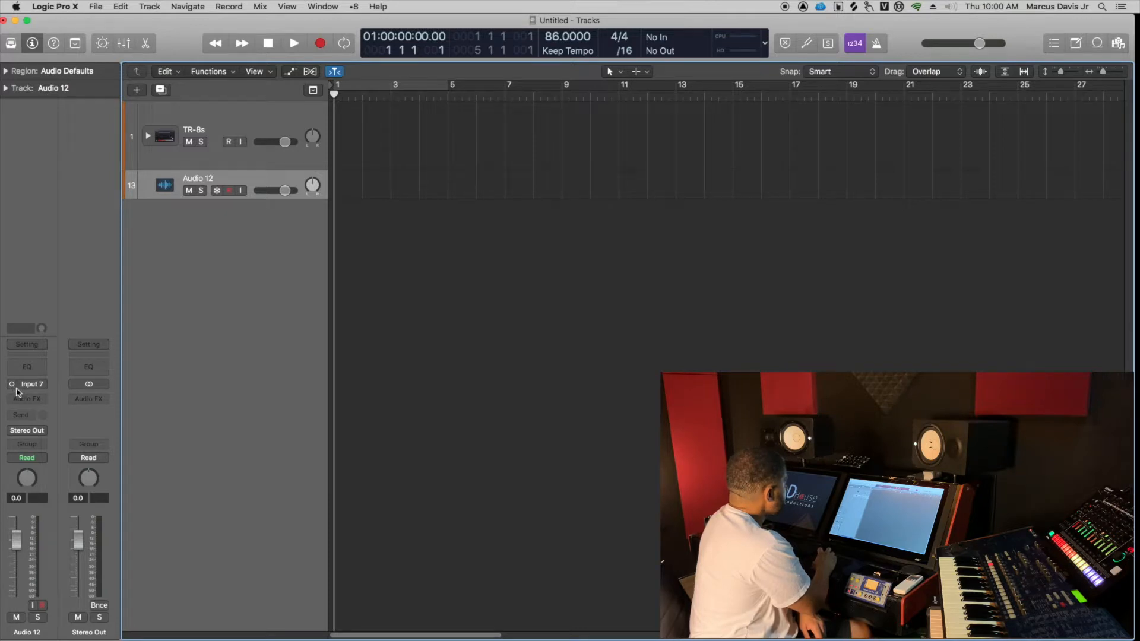
click(27, 384)
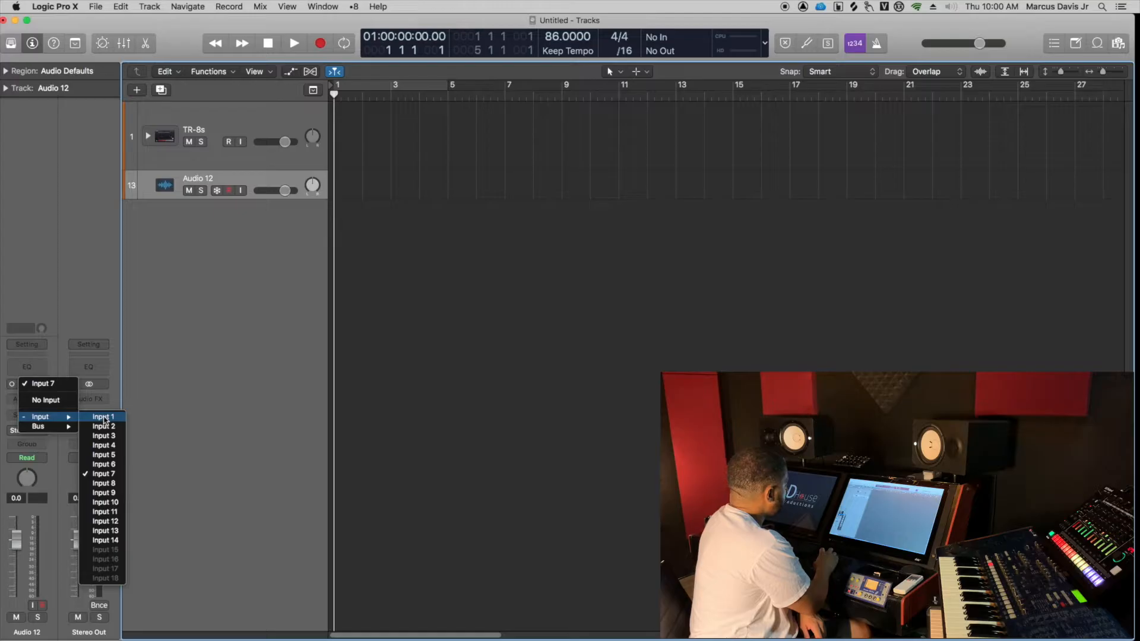
mouse_move(105, 540)
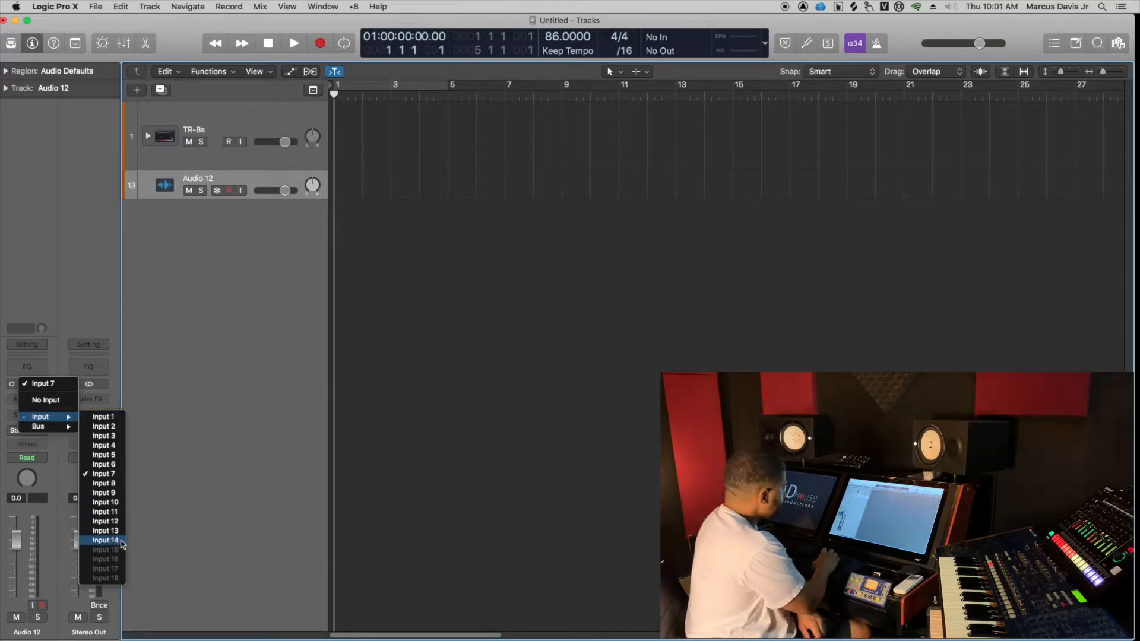
mouse_move(105, 464)
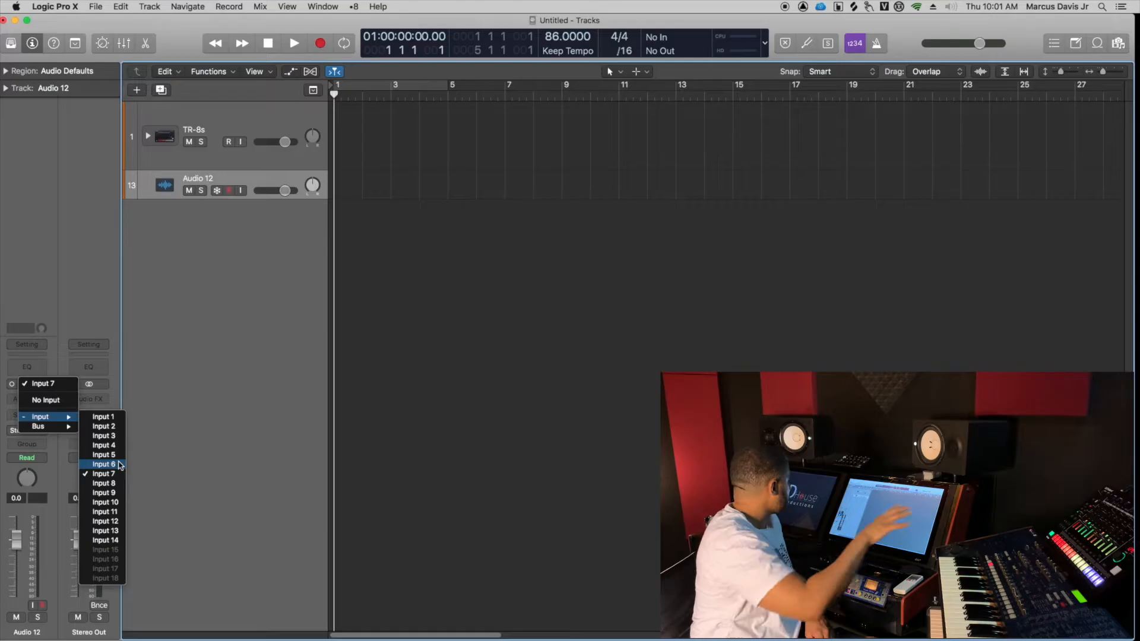
mouse_move(332, 362)
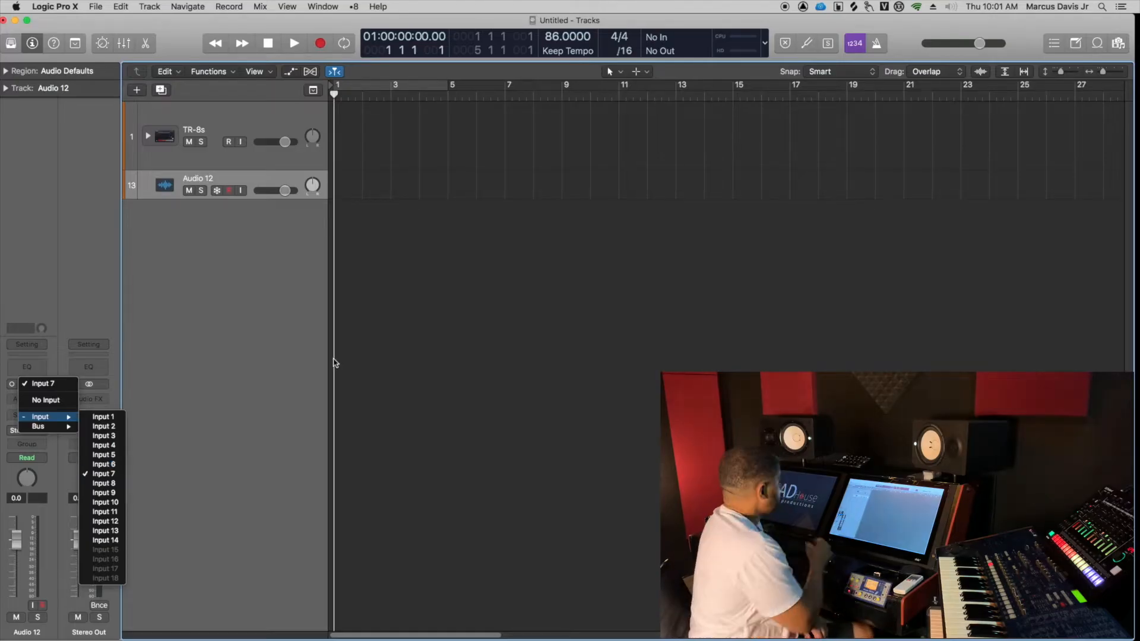
Step: Remove Audio 12, expand the TR-8s stack to check BD's Input 3, then collapse it
click(105, 474)
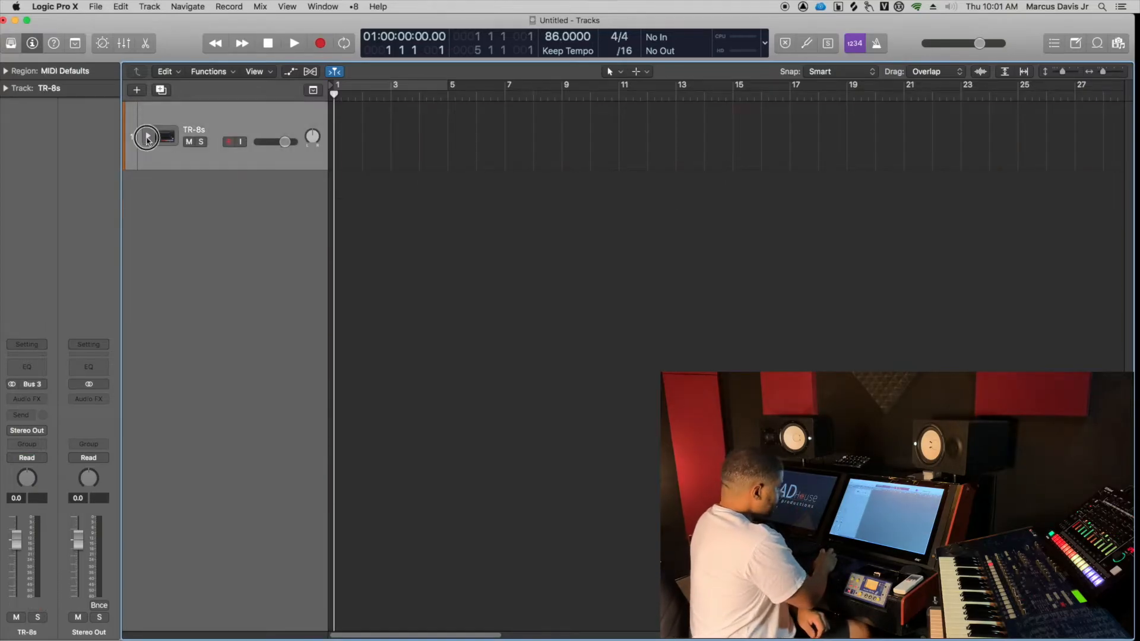
click(149, 136)
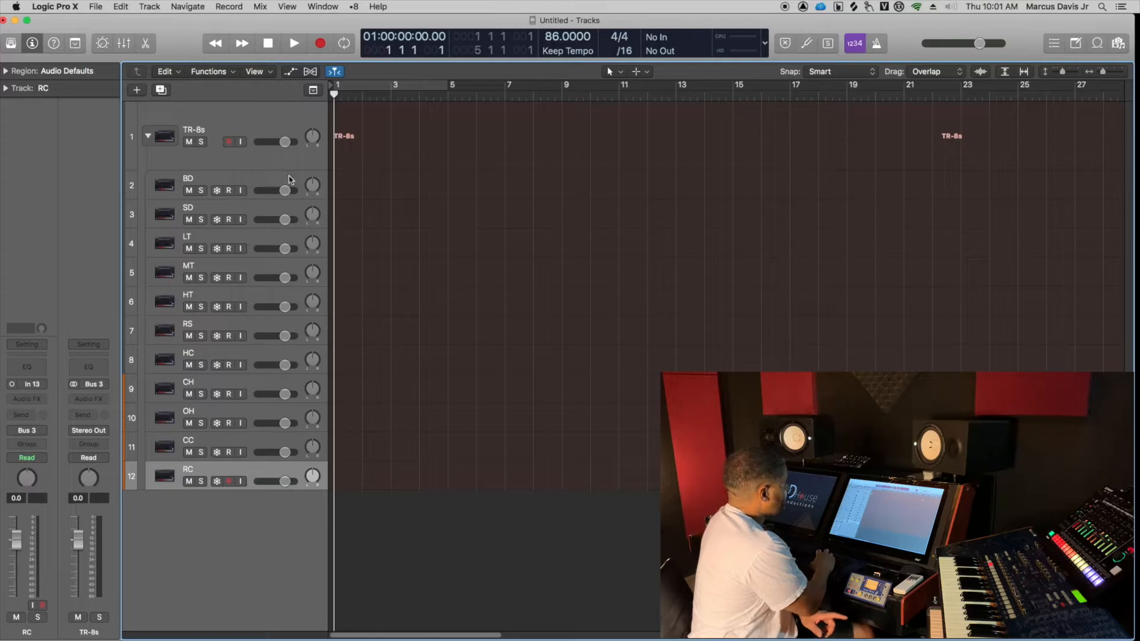
click(187, 185)
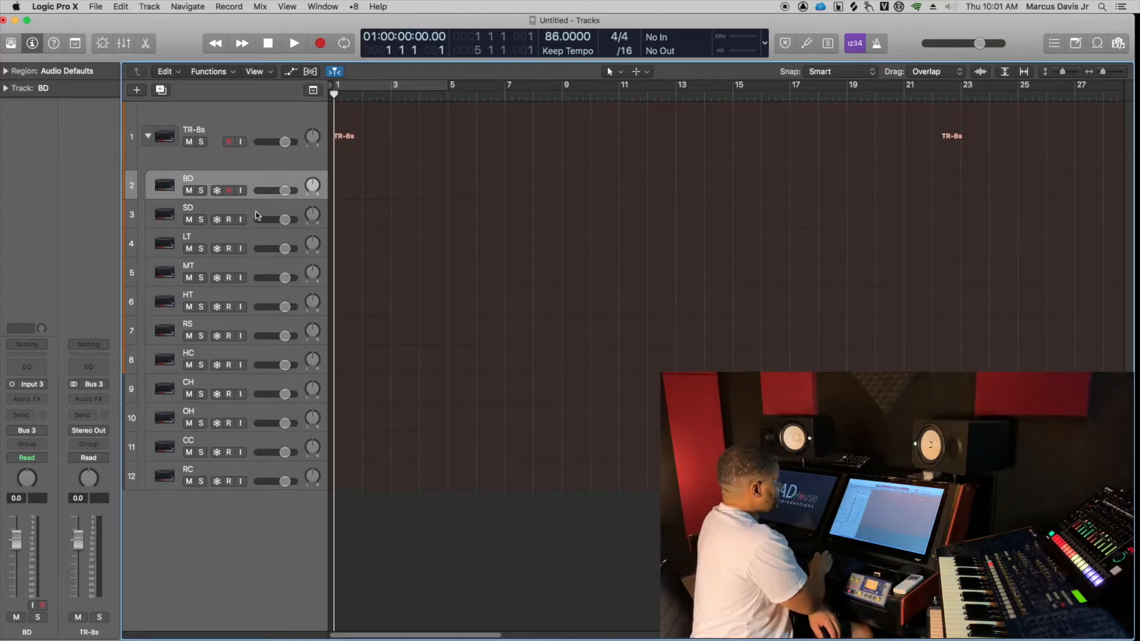
mouse_move(261, 247)
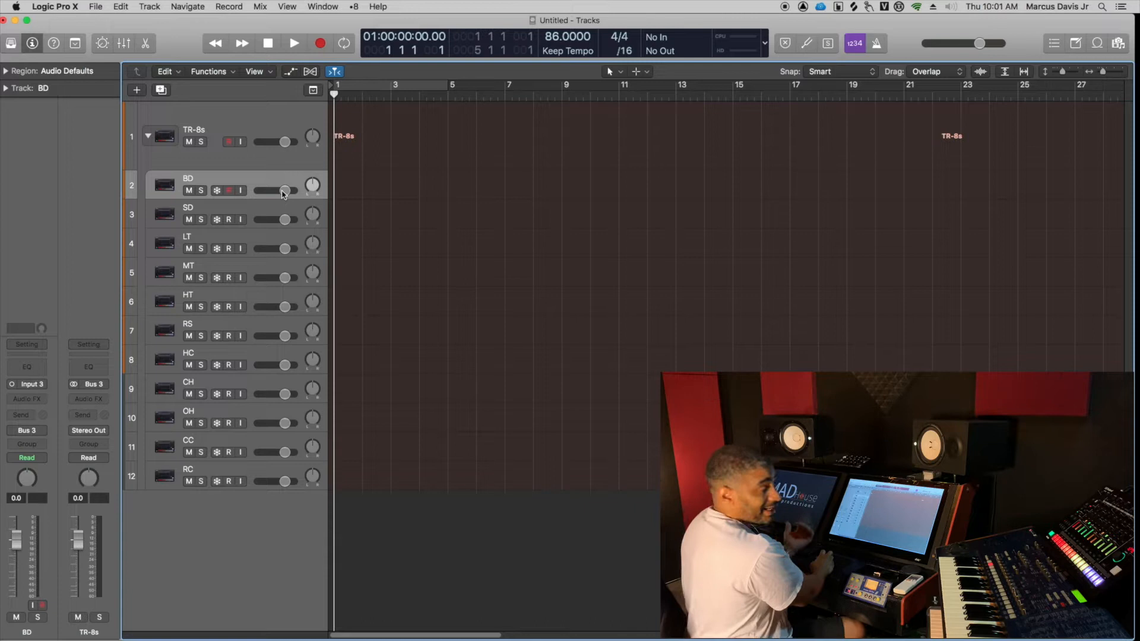
click(147, 135)
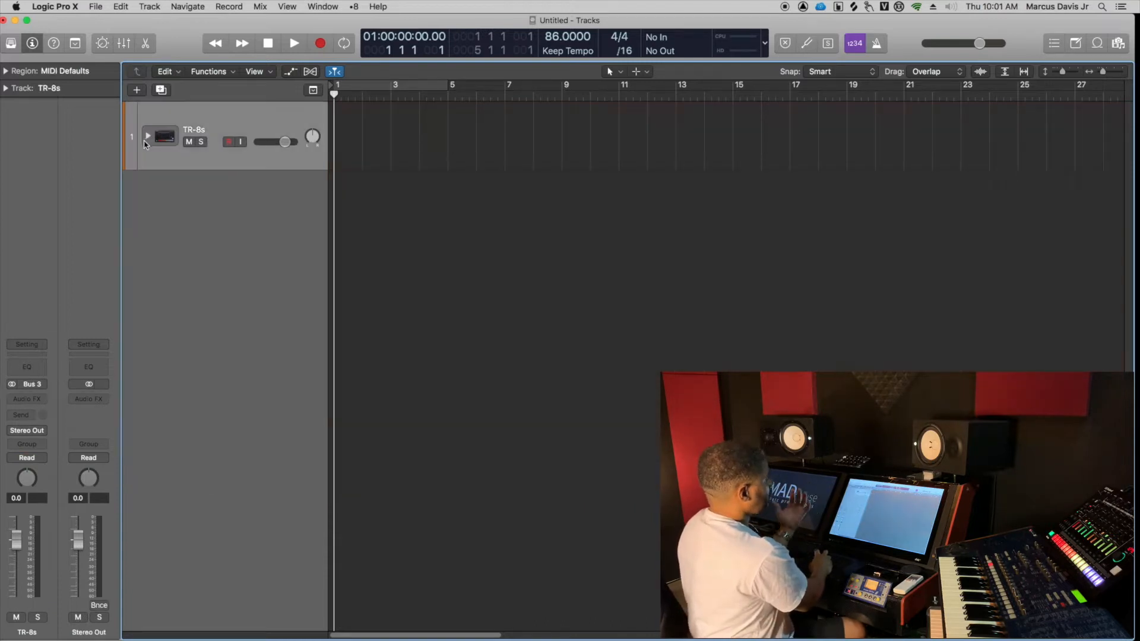